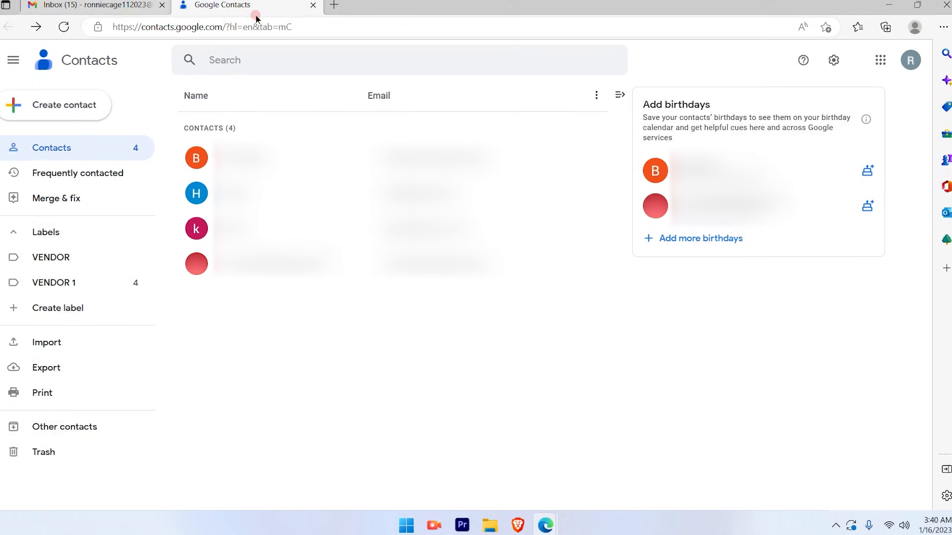
# - Switch from the Google Contacts tab back to the Gmail inbox tab
pyautogui.click(91, 5)
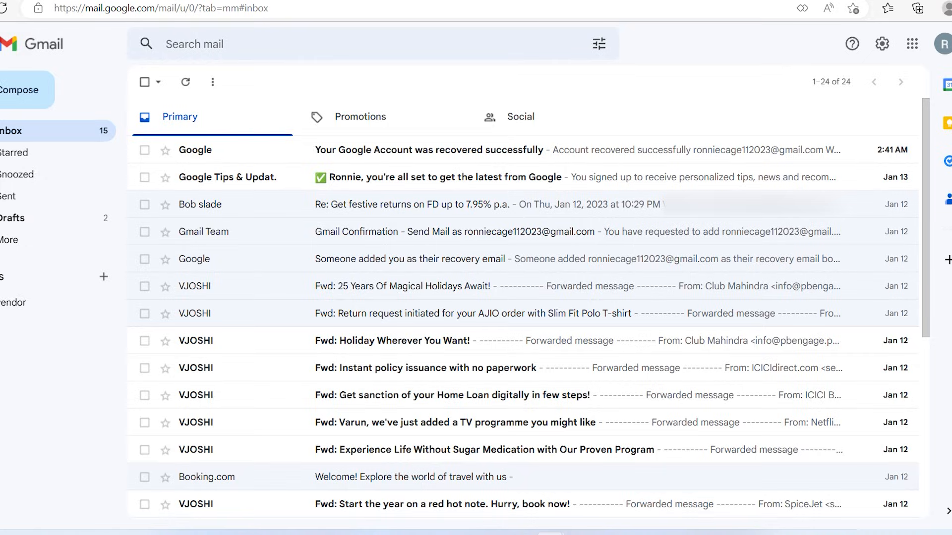
pyautogui.moveTo(426, 450)
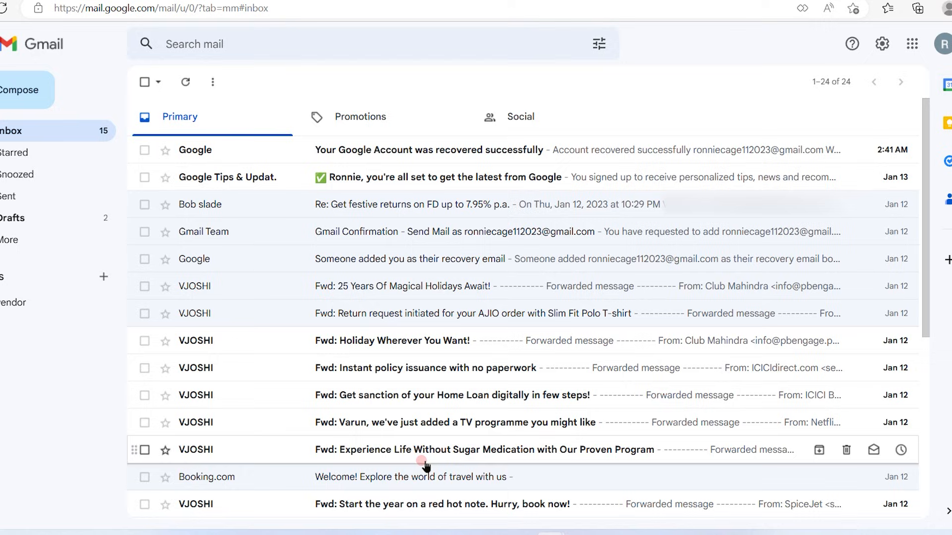
pyautogui.moveTo(926, 37)
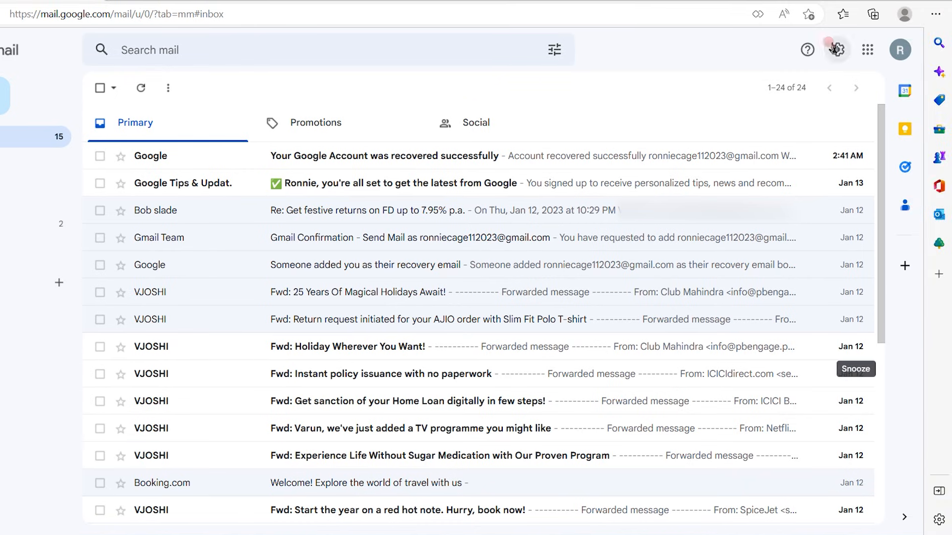
# - Bring up the quick settings panel from the gear icon beside the inbox
pyautogui.click(836, 49)
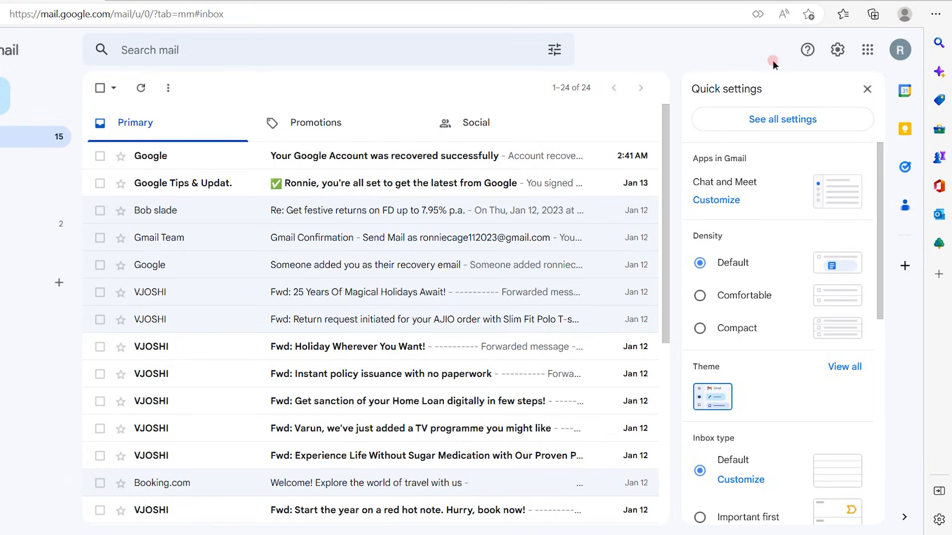
pyautogui.moveTo(720, 162)
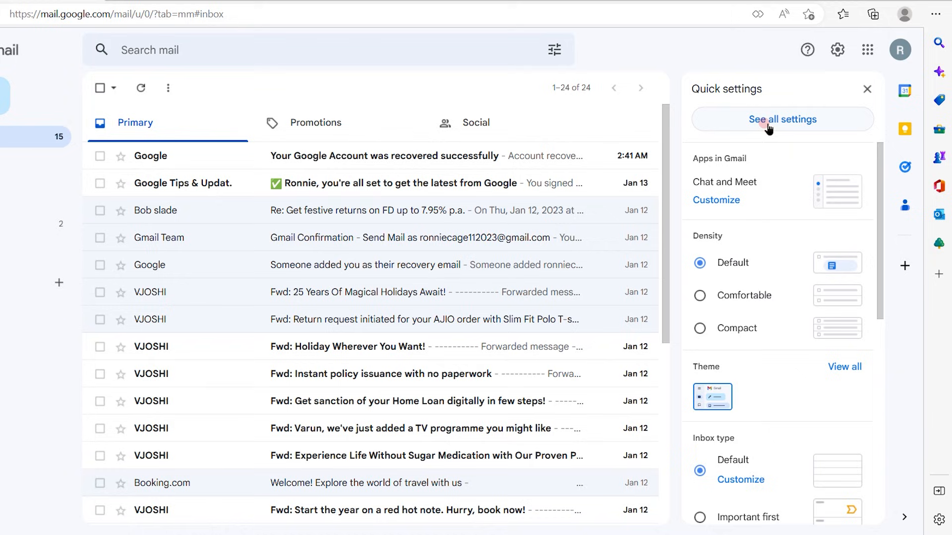
pyautogui.scroll(-3)
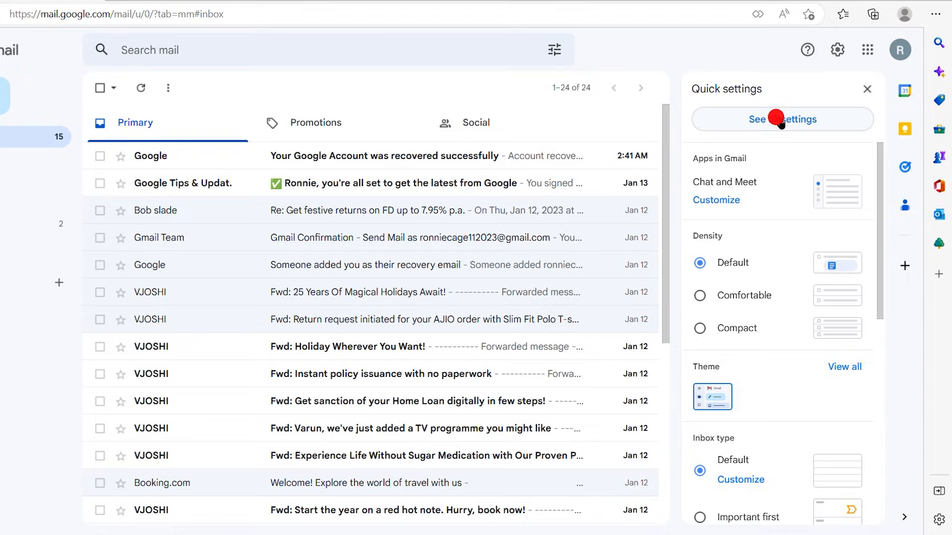
# - Go from quick settings to the full Settings page on the General tab
pyautogui.click(783, 119)
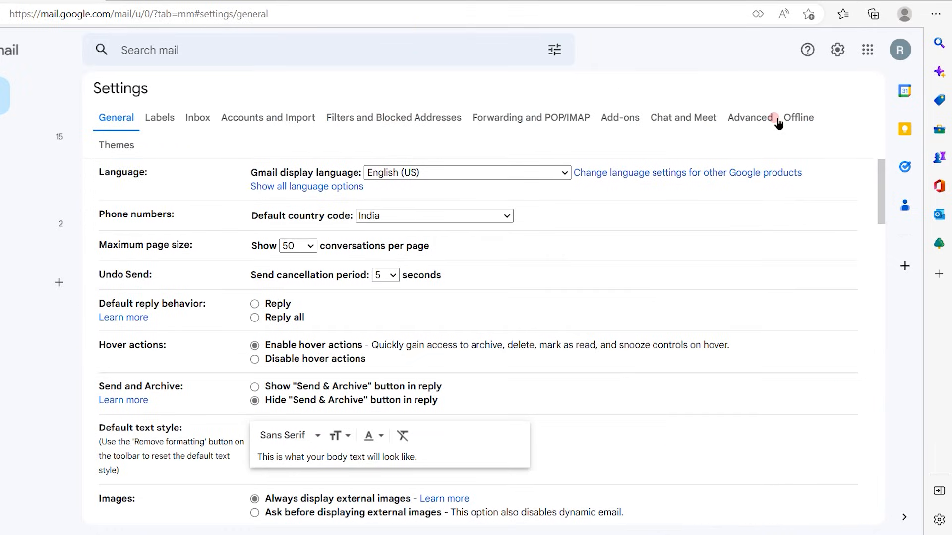
pyautogui.moveTo(333, 39)
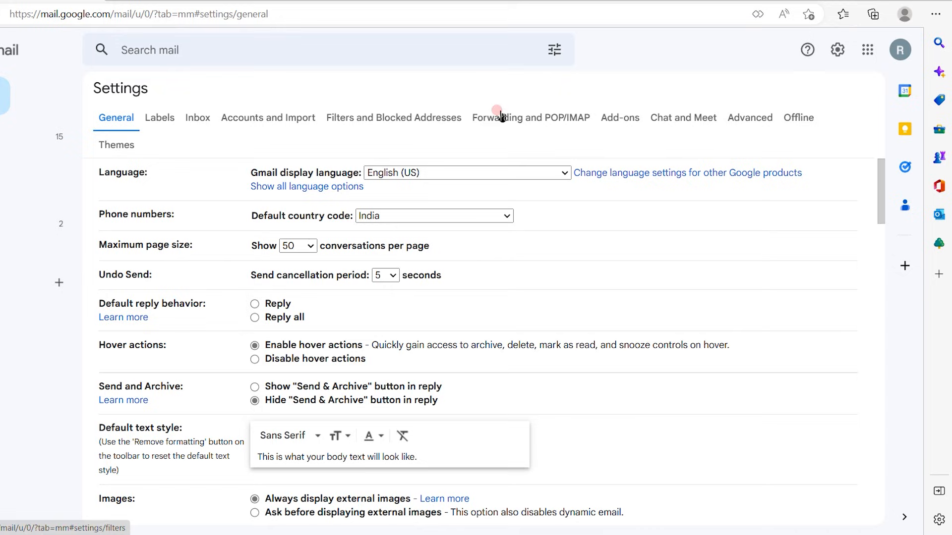
pyautogui.moveTo(682, 117)
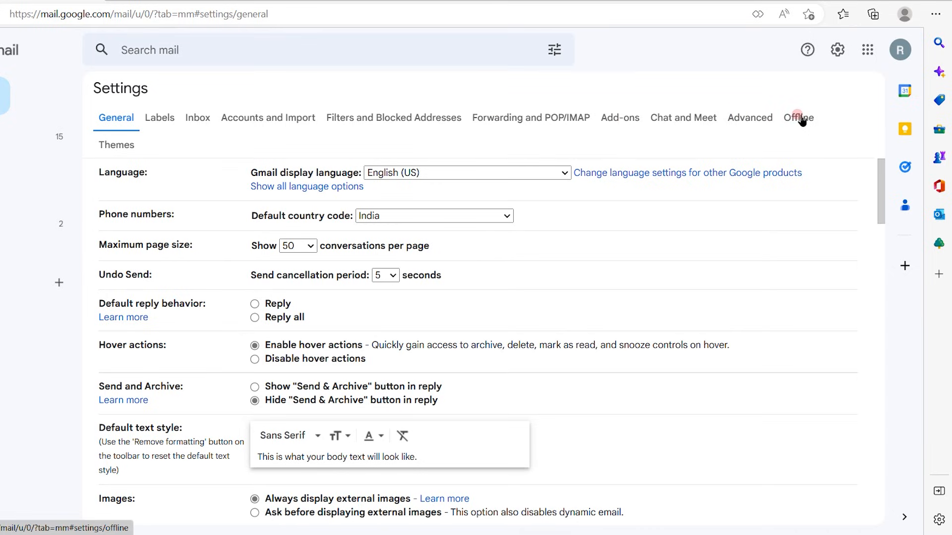
pyautogui.moveTo(199, 85)
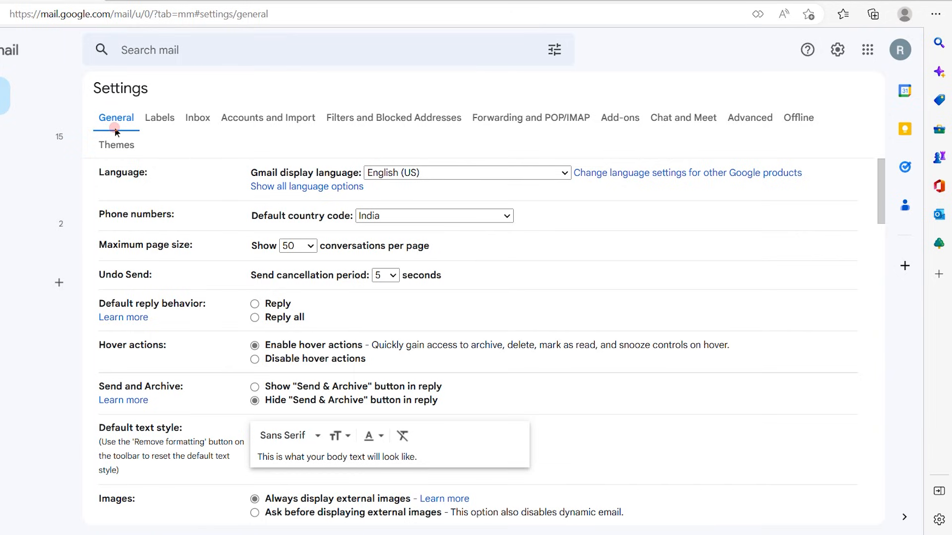
pyautogui.moveTo(227, 166)
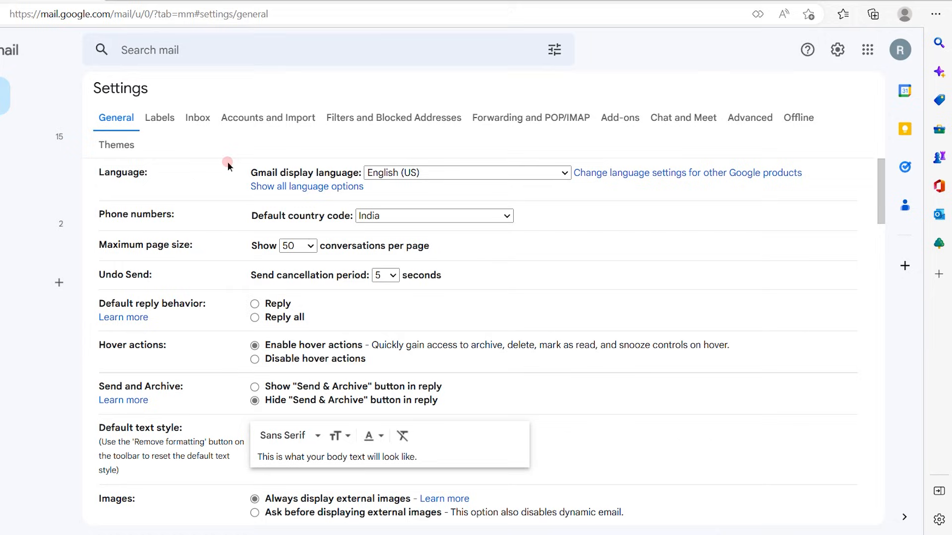
# - Set the Default country code for phone numbers to United States instead of India
pyautogui.doubleClick(137, 215)
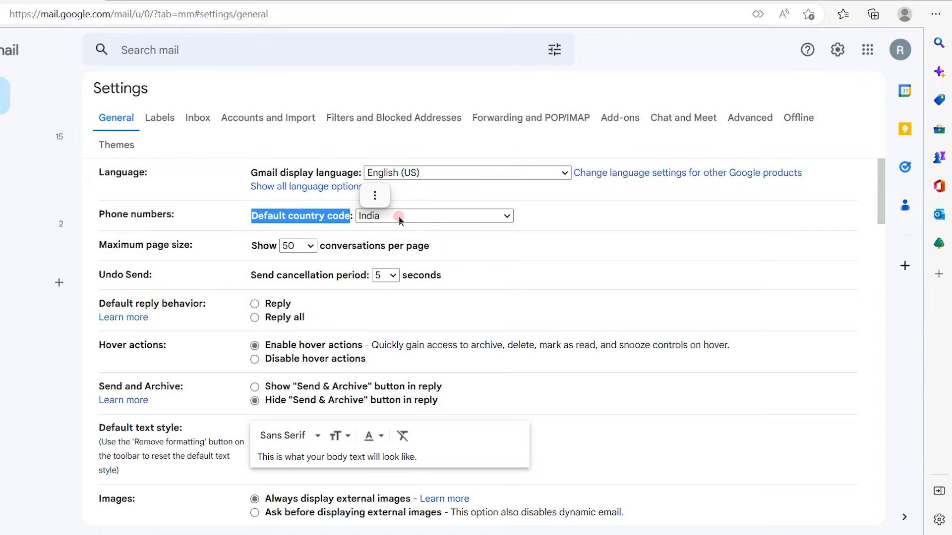
pyautogui.click(433, 215)
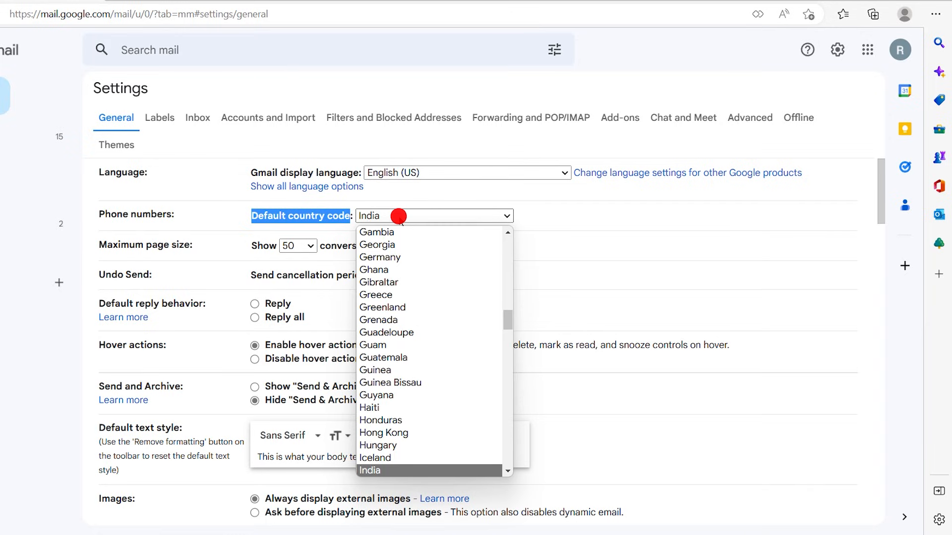
pyautogui.click(404, 470)
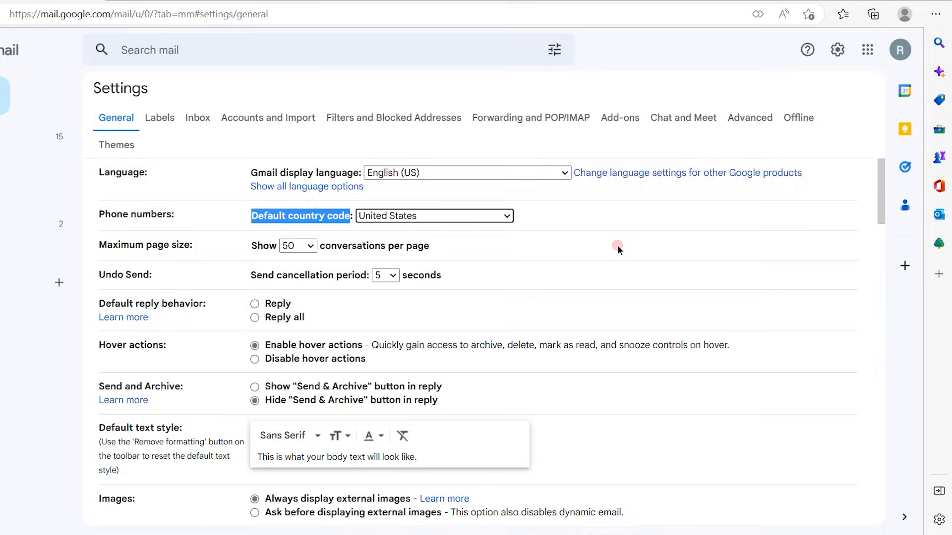
# - Save the General settings changes, returning to the inbox
pyautogui.scroll(-3)
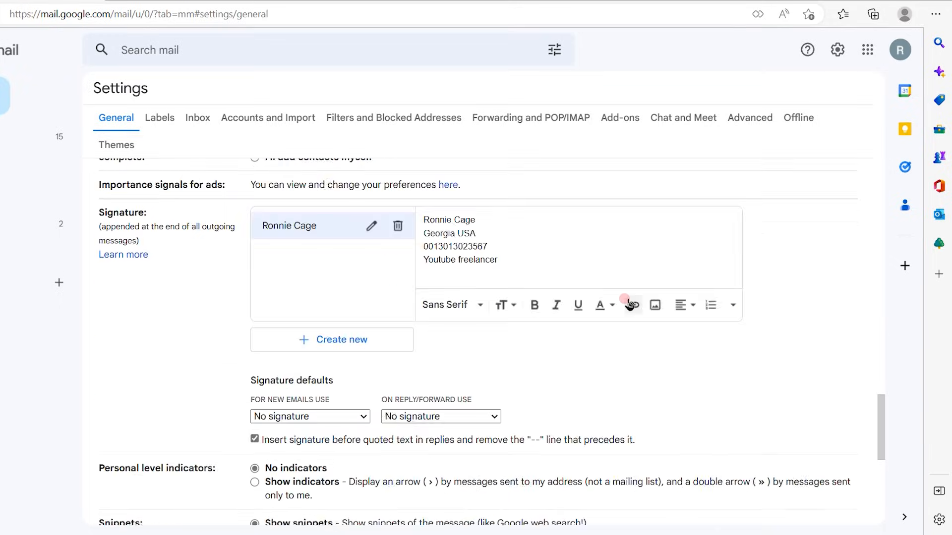
pyautogui.scroll(-3)
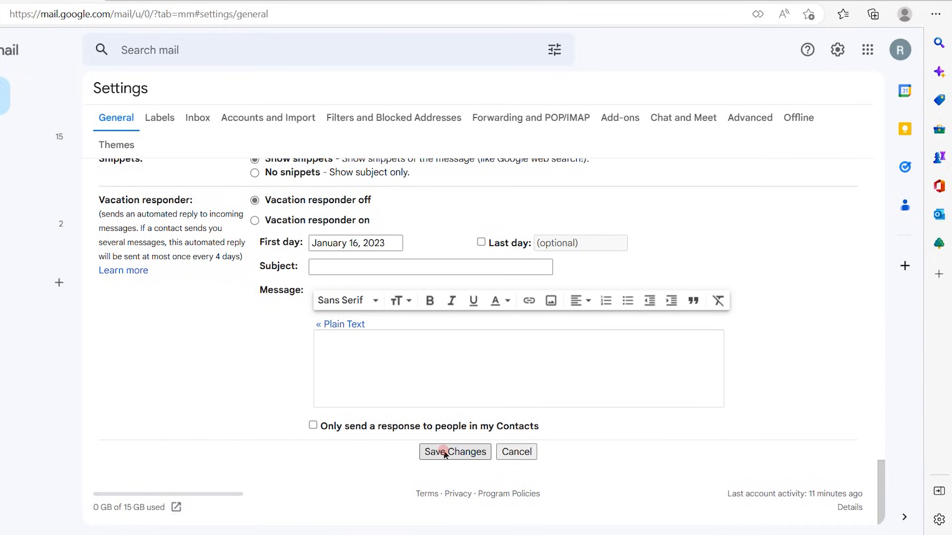
pyautogui.click(454, 452)
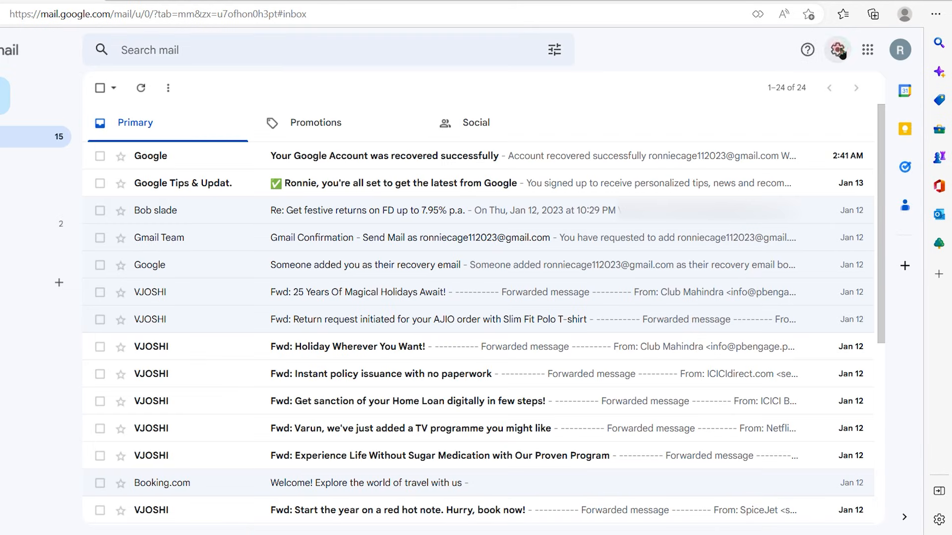
pyautogui.click(837, 50)
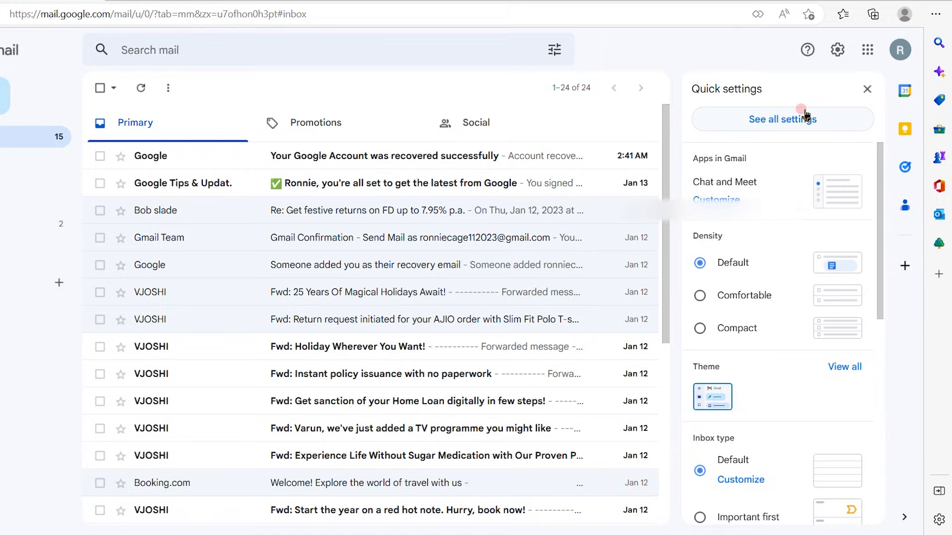
pyautogui.click(782, 119)
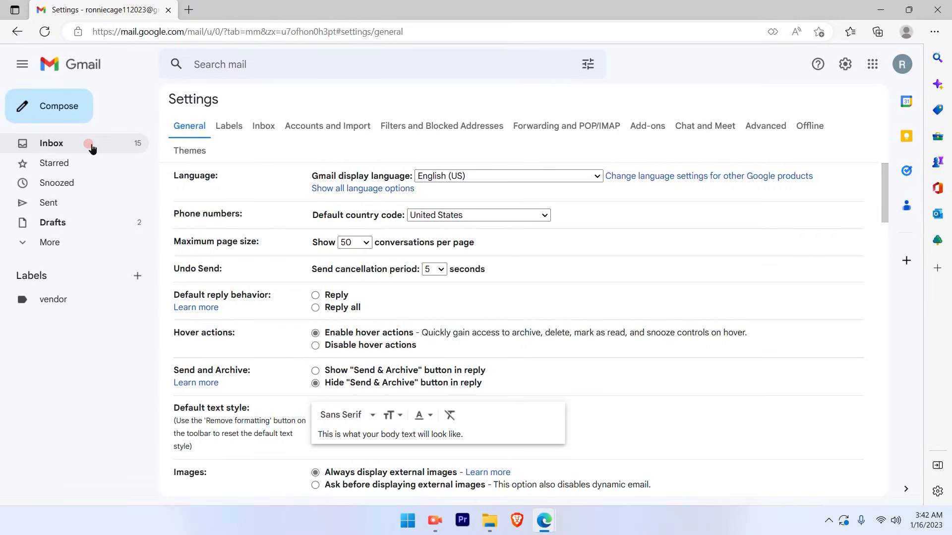
pyautogui.click(51, 143)
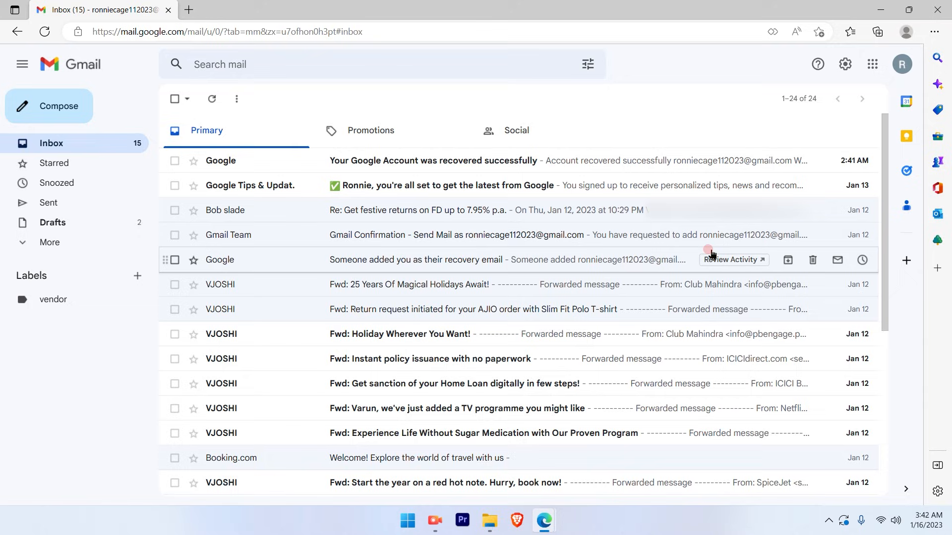